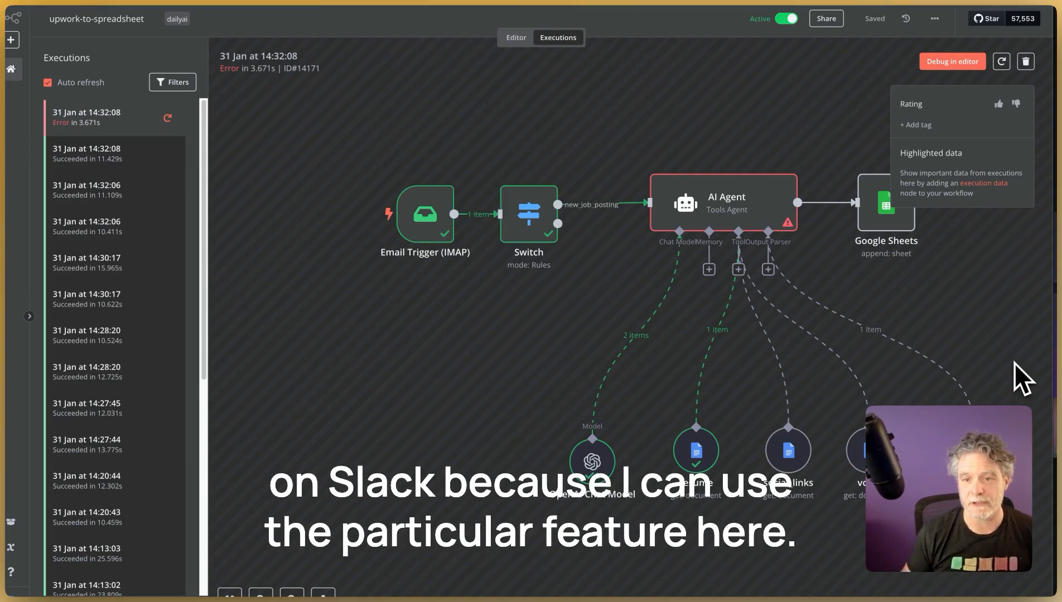
# - Open the upwork-to-spreadsheet workflow's Settings dialog from the ⋯ menu
pyautogui.click(934, 20)
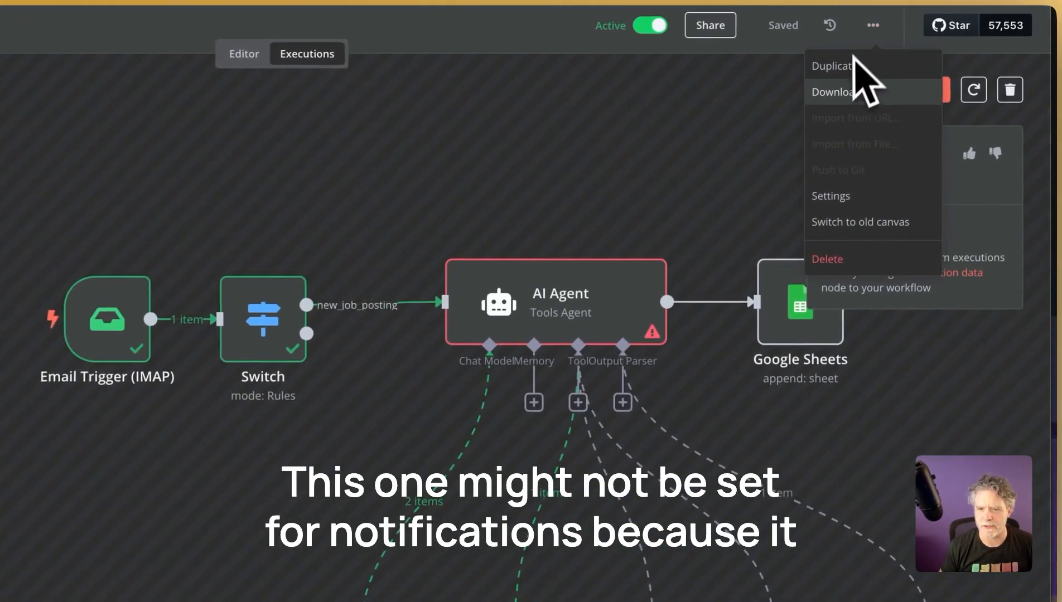
pyautogui.click(830, 196)
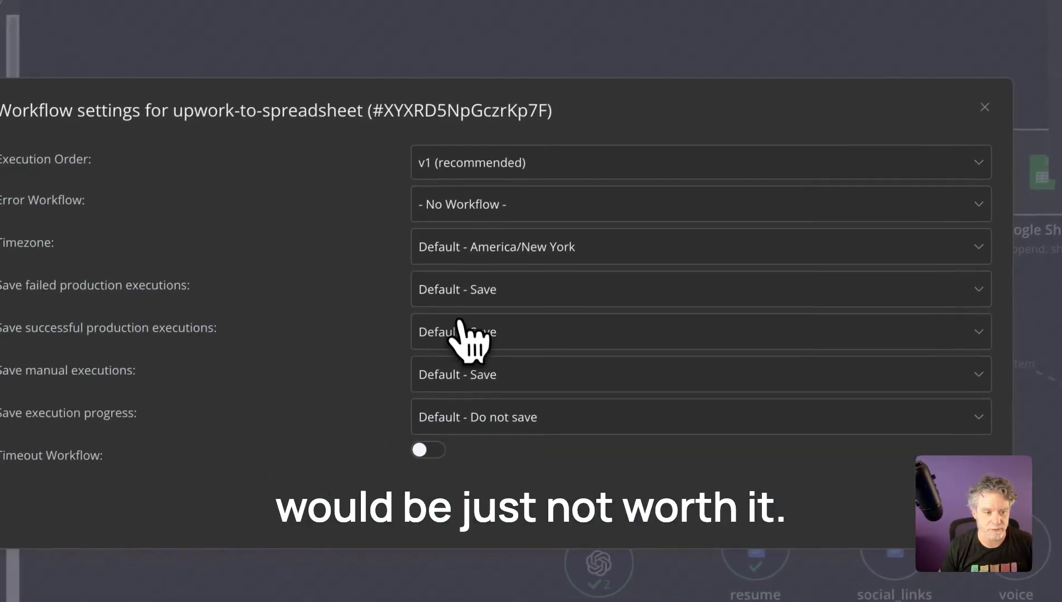
# - Close the Workflow settings dialog, returning to the failed 14:32:08 execution
pyautogui.click(697, 203)
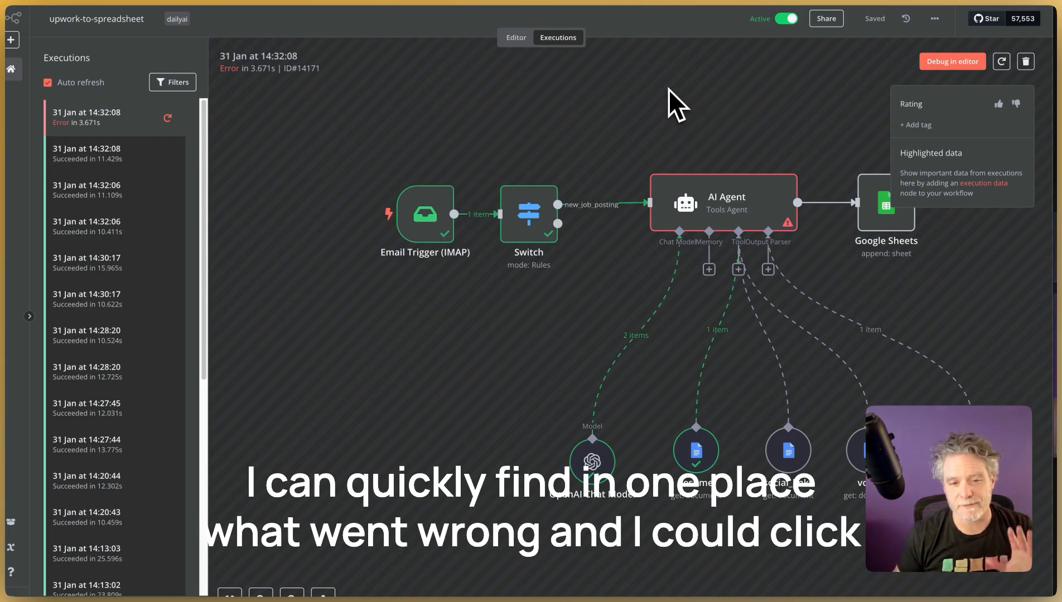
pyautogui.moveTo(299, 165)
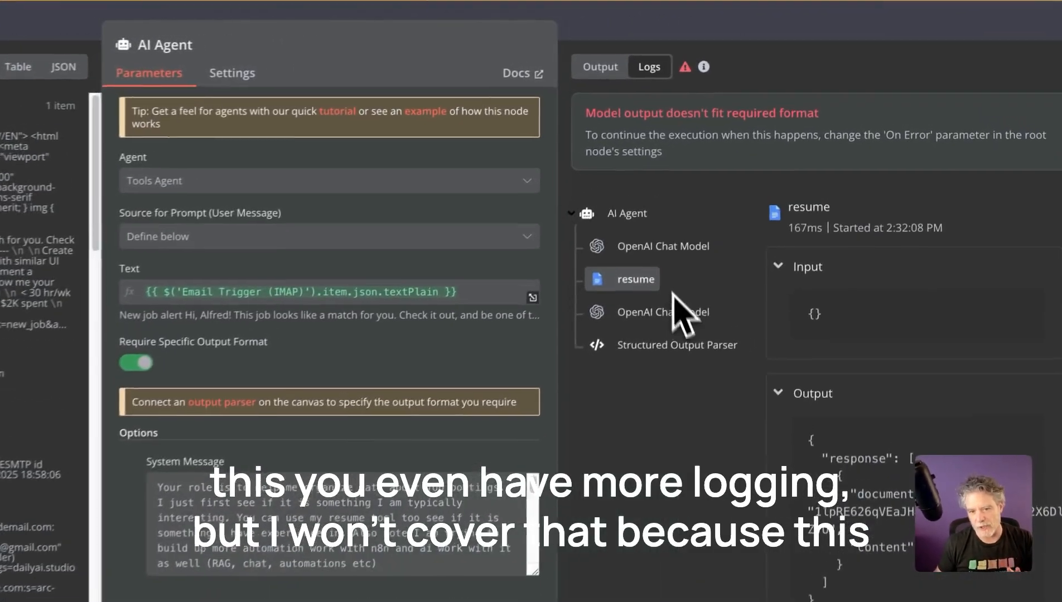
# - Inspect the AI Agent logs, then debug the failed run in the editor, unpinning Email Trigger (IMAP) data
pyautogui.click(656, 312)
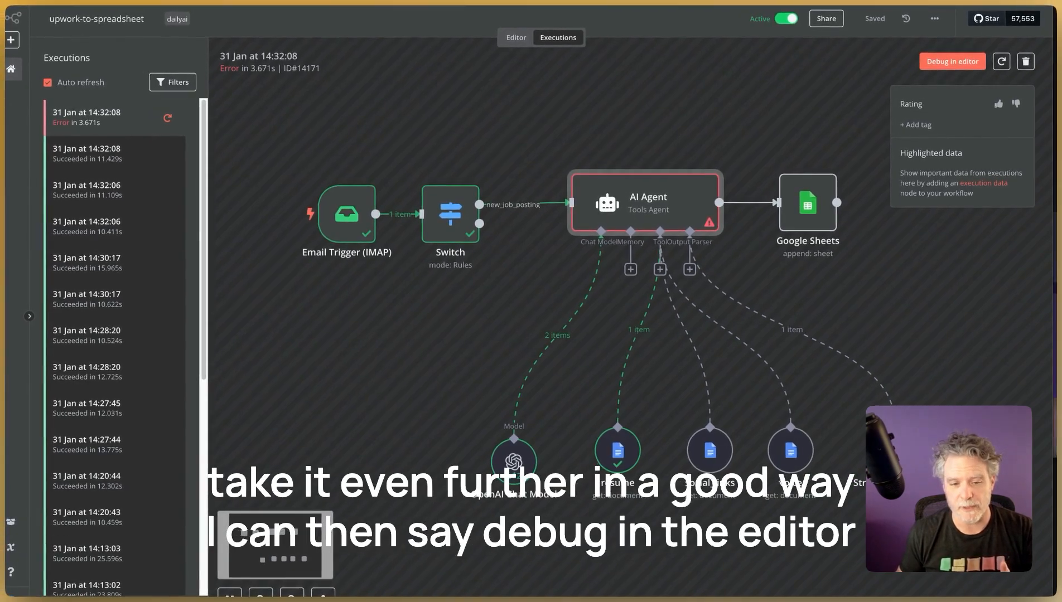
pyautogui.click(952, 62)
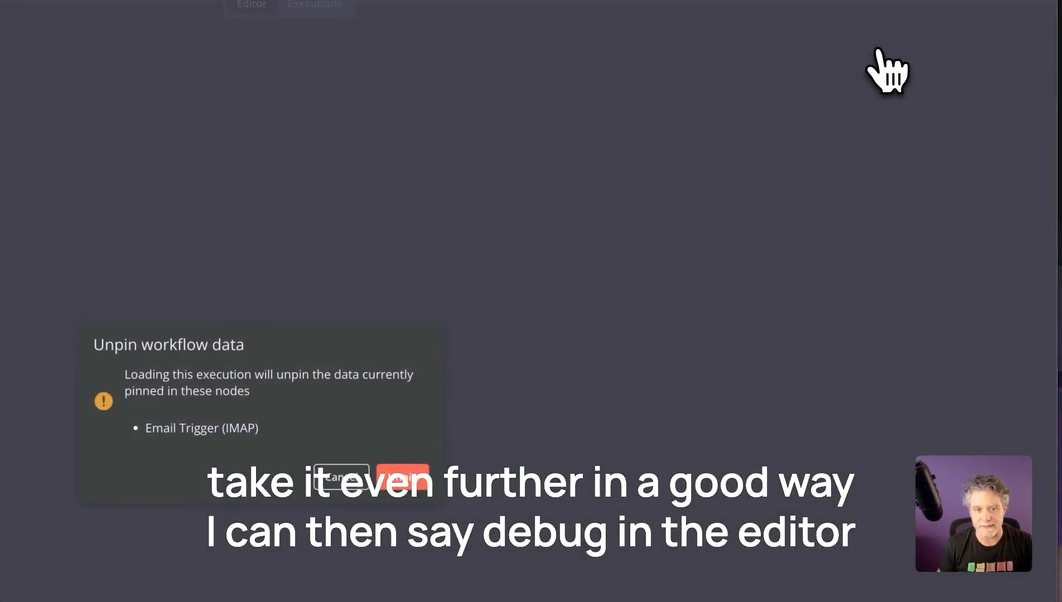
pyautogui.click(400, 491)
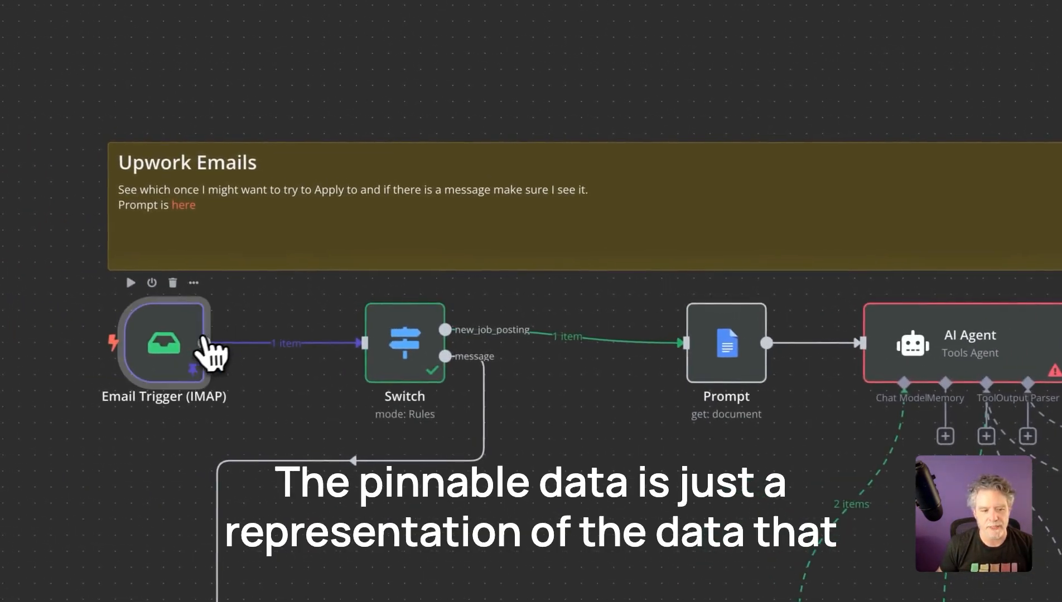
# - Inspect the Email Trigger (IMAP) node's data before rerunning the workflow
pyautogui.doubleClick(165, 344)
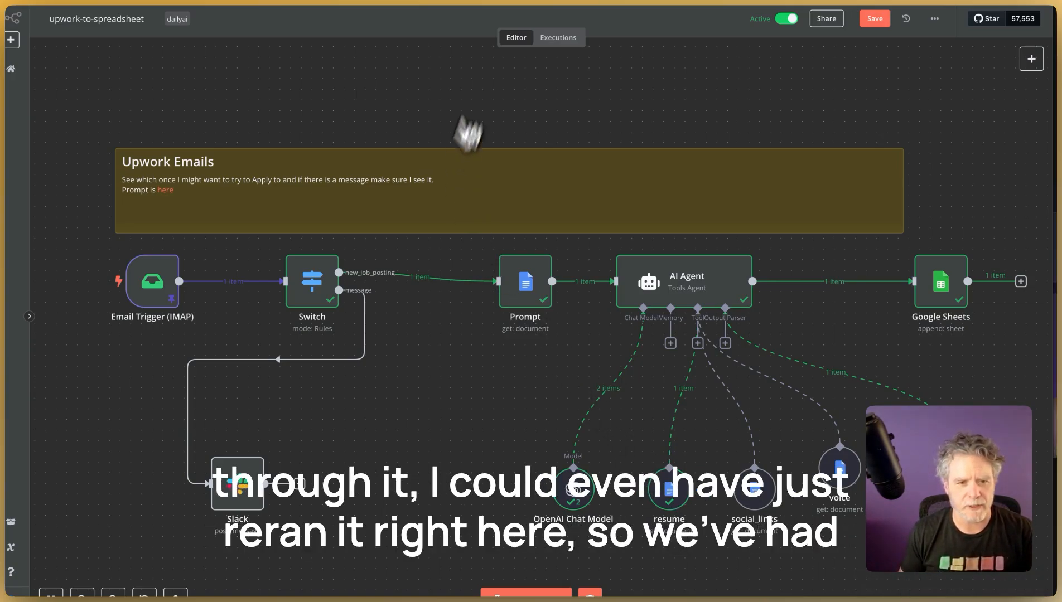
# - Switch to the Executions history to retry failed execution #14172
pyautogui.click(558, 38)
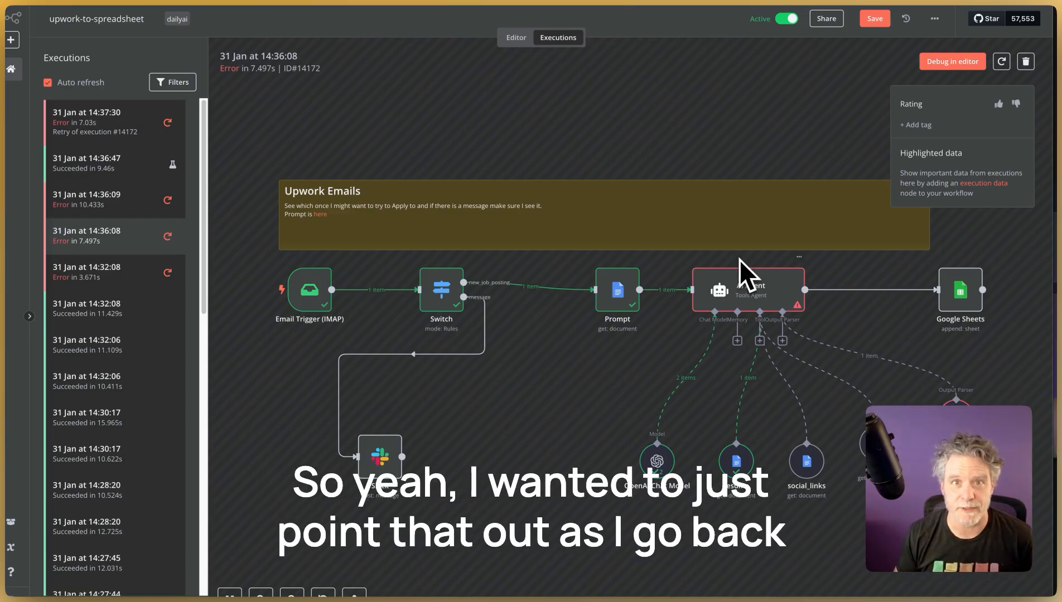
pyautogui.moveTo(766, 228)
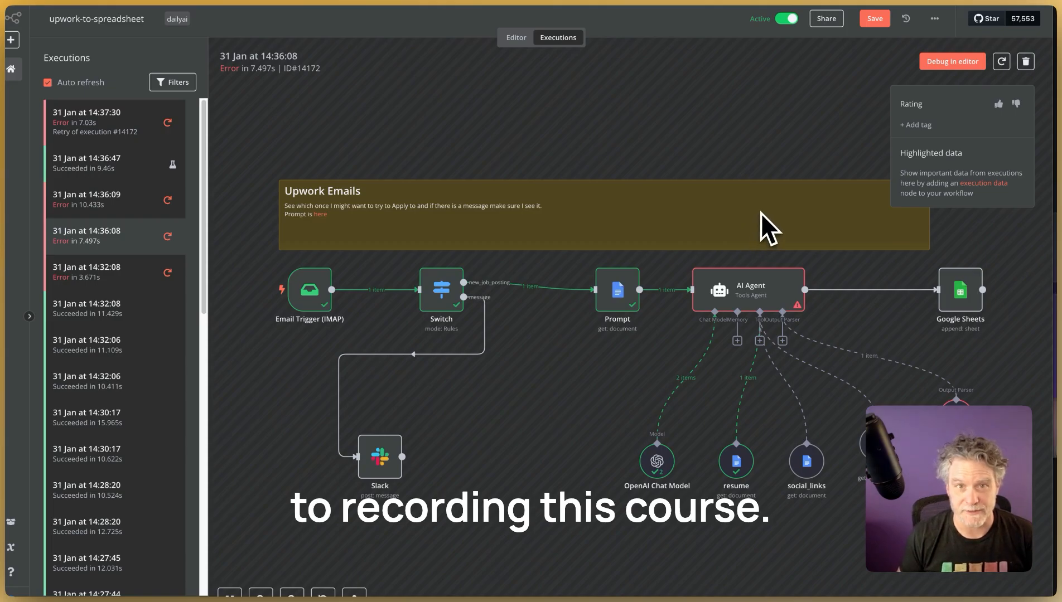